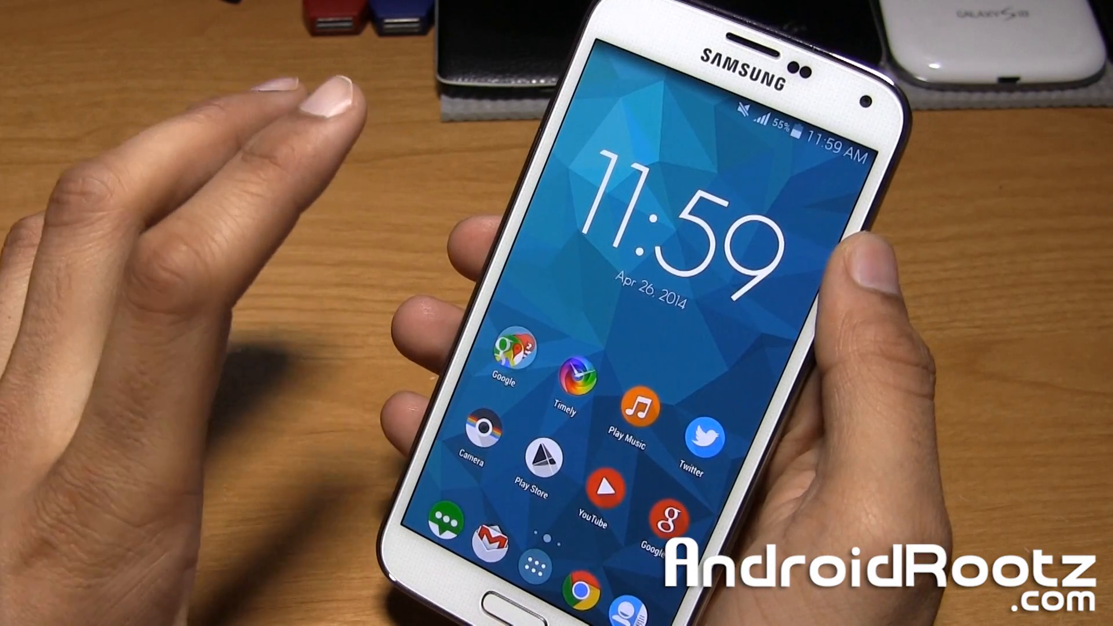
Step: Launch My Files from the app drawer and browse the SD card
{"action": "left_click", "coordinate": [521, 565]}
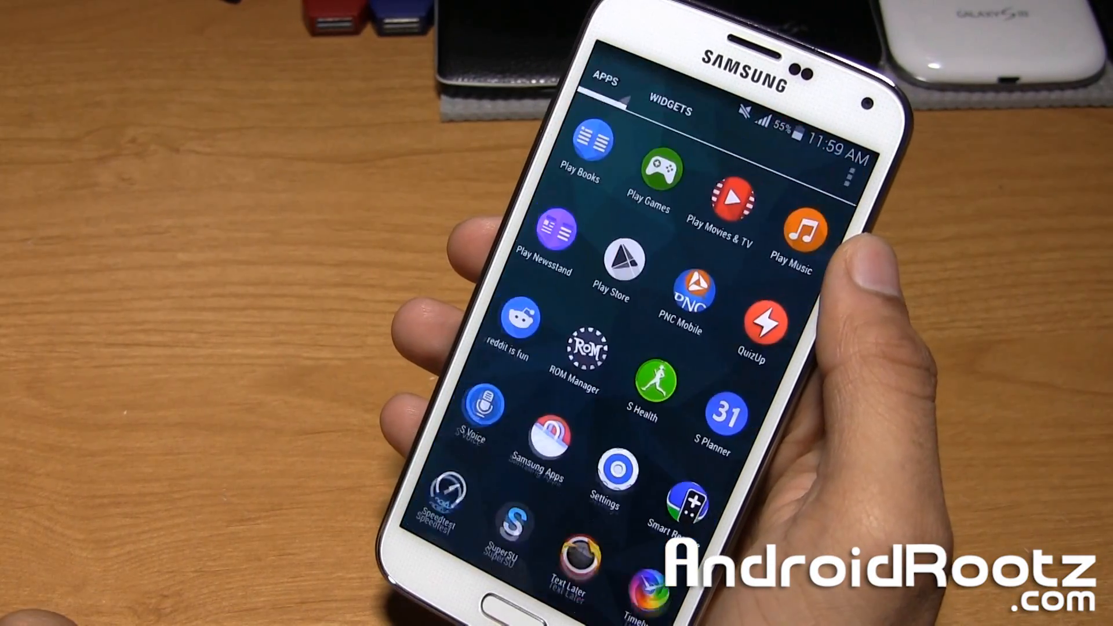
{"action": "scroll", "scroll_direction": "left", "scroll_amount": 3}
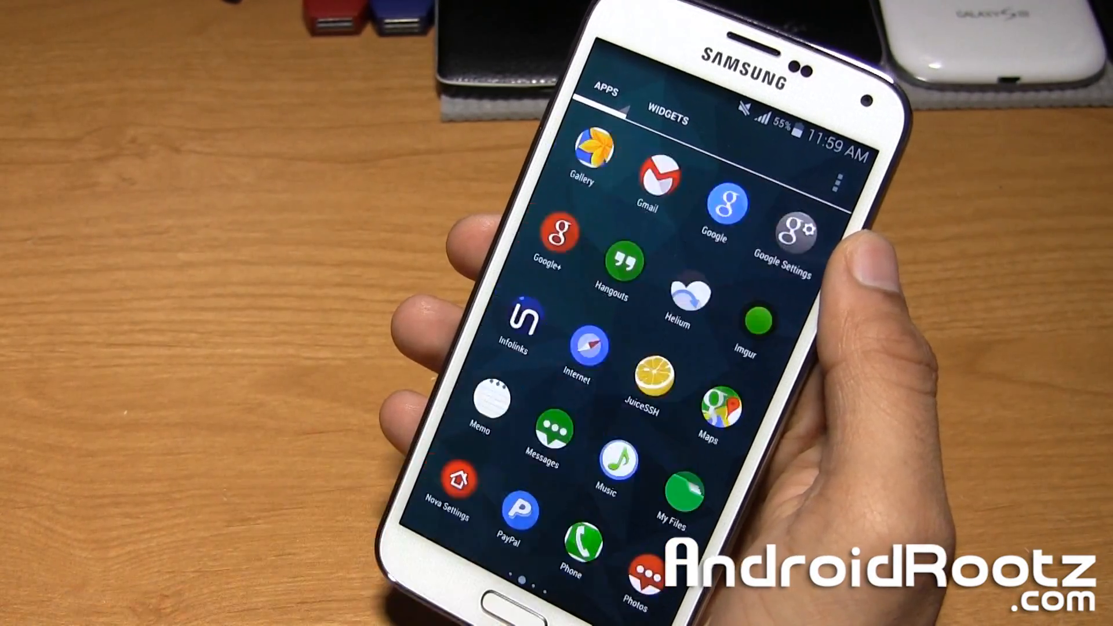
{"action": "left_click", "coordinate": [677, 488]}
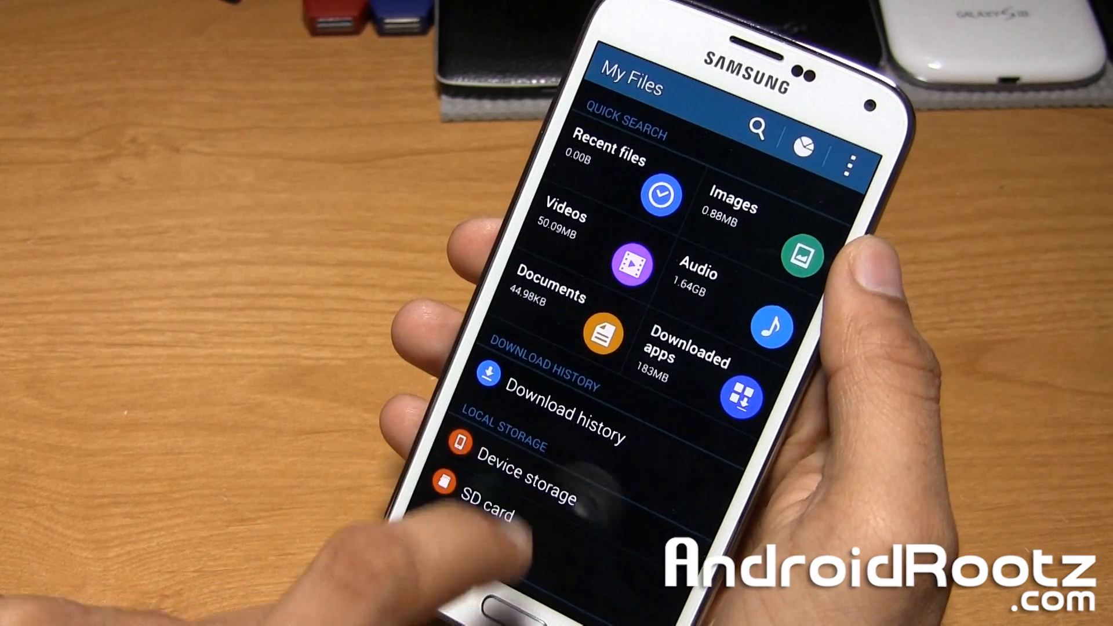
{"action": "left_click", "coordinate": [506, 471]}
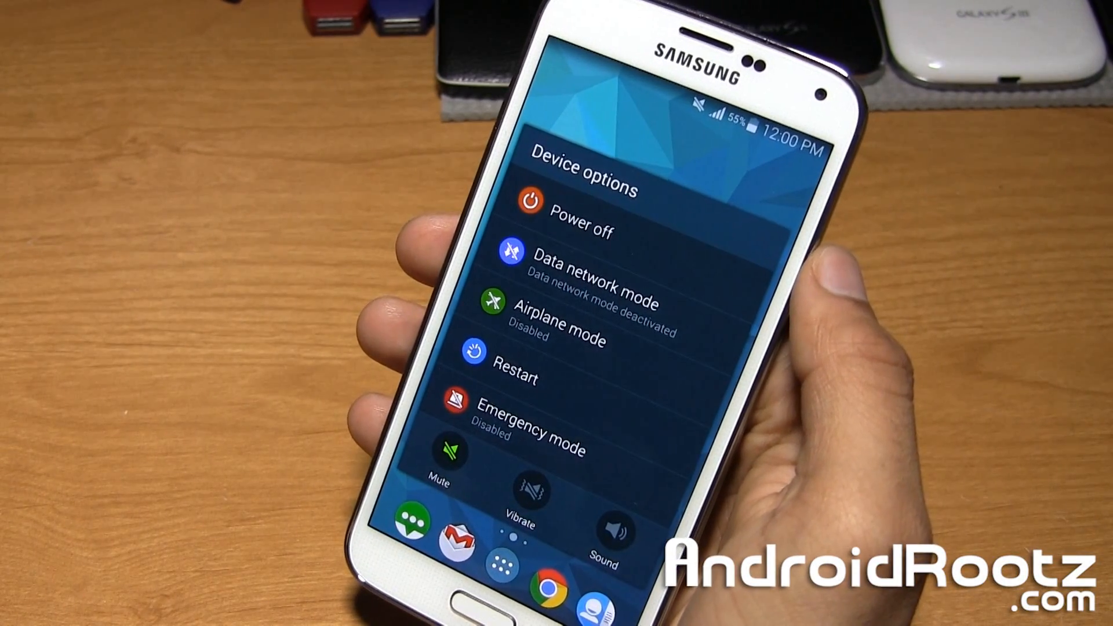
Step: Power off the phone from the device options to boot into recovery
{"action": "left_click", "coordinate": [578, 228]}
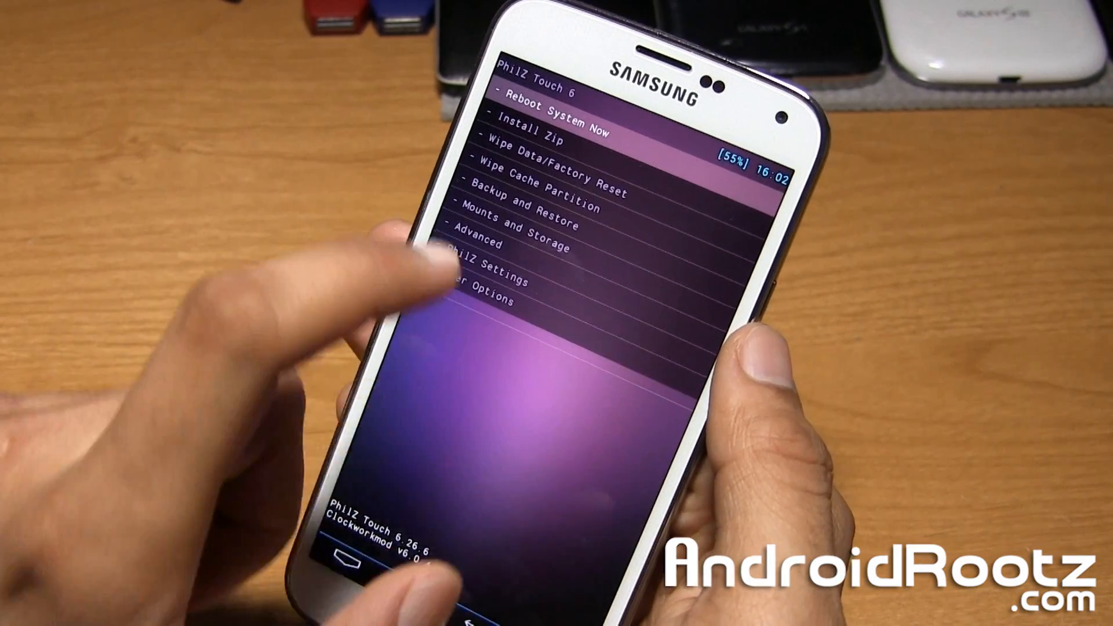
Step: Wait in the PhilZ Touch 6 recovery main menu
{"action": "left_click", "coordinate": [525, 207]}
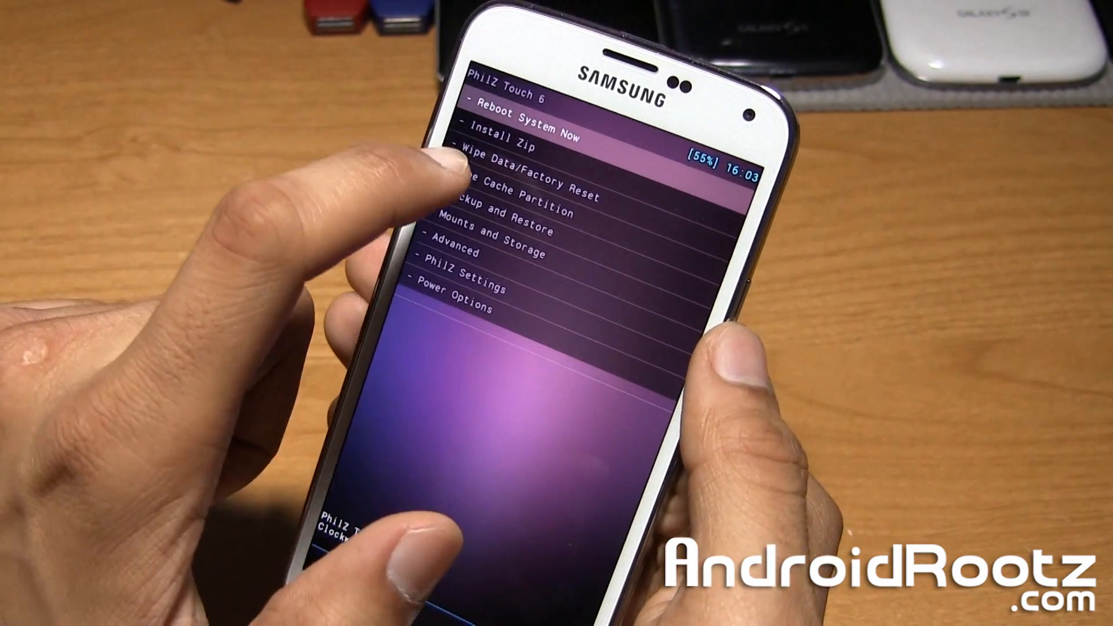
Step: Run Wipe Data/Factory Reset, formatting /data and /cache
{"action": "left_click", "coordinate": [528, 178]}
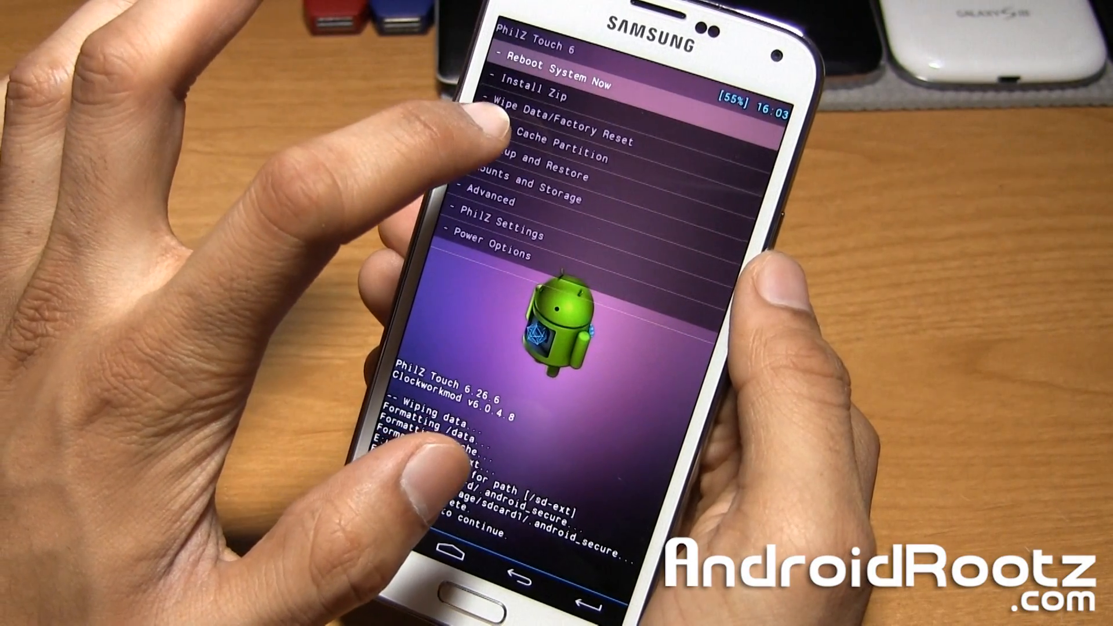
Step: Wipe the cache partition and confirm with Yes - Wipe Cache
{"action": "left_click", "coordinate": [540, 111]}
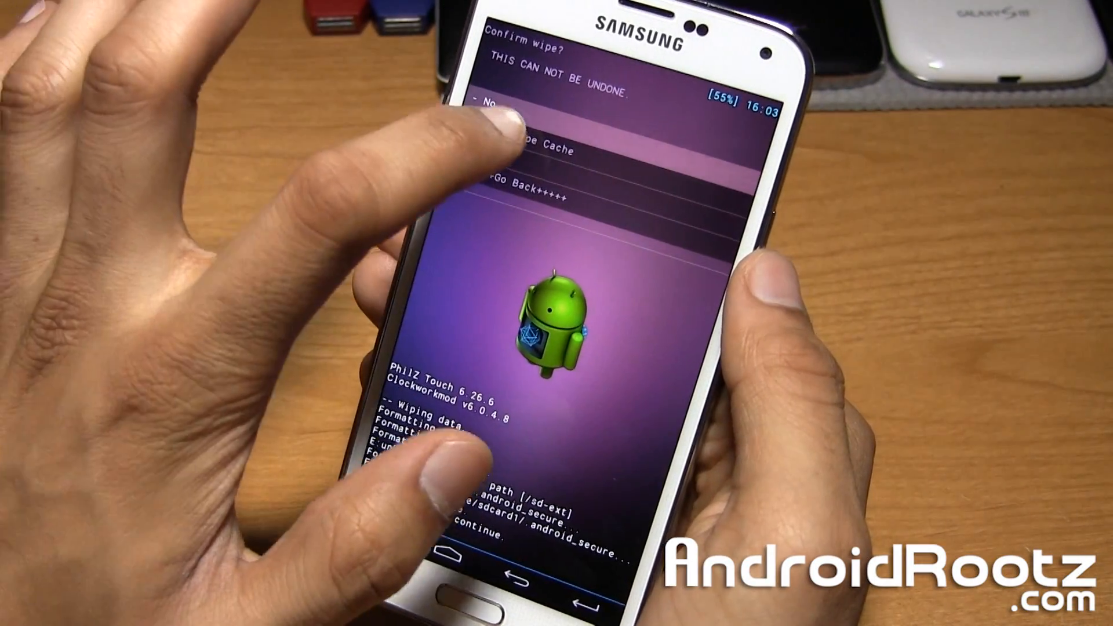
{"action": "left_click", "coordinate": [511, 142]}
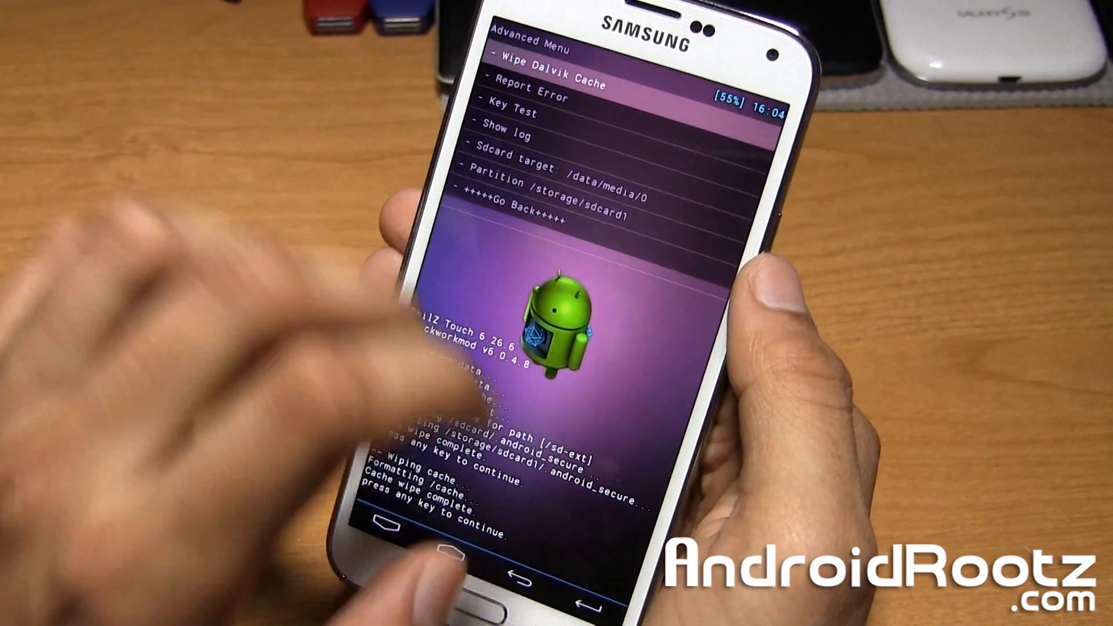
Step: Wipe the Dalvik cache from the Advanced menu
{"action": "left_click", "coordinate": [547, 85]}
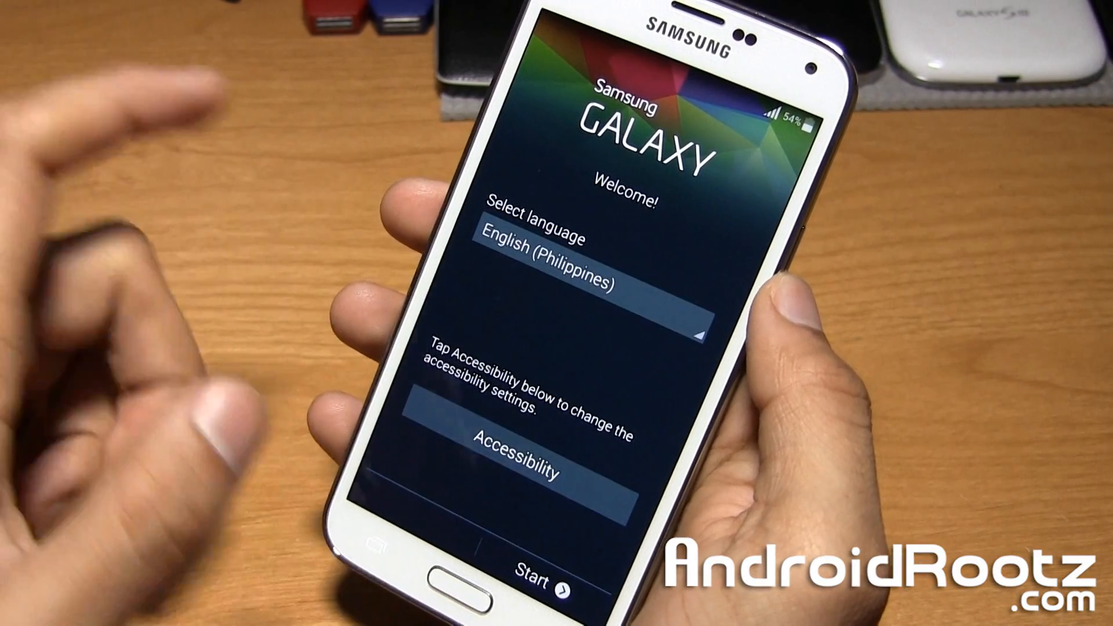
Step: Set English (United States), accept the EULA, and skip Google and Dropbox accounts
{"action": "left_click", "coordinate": [592, 277]}
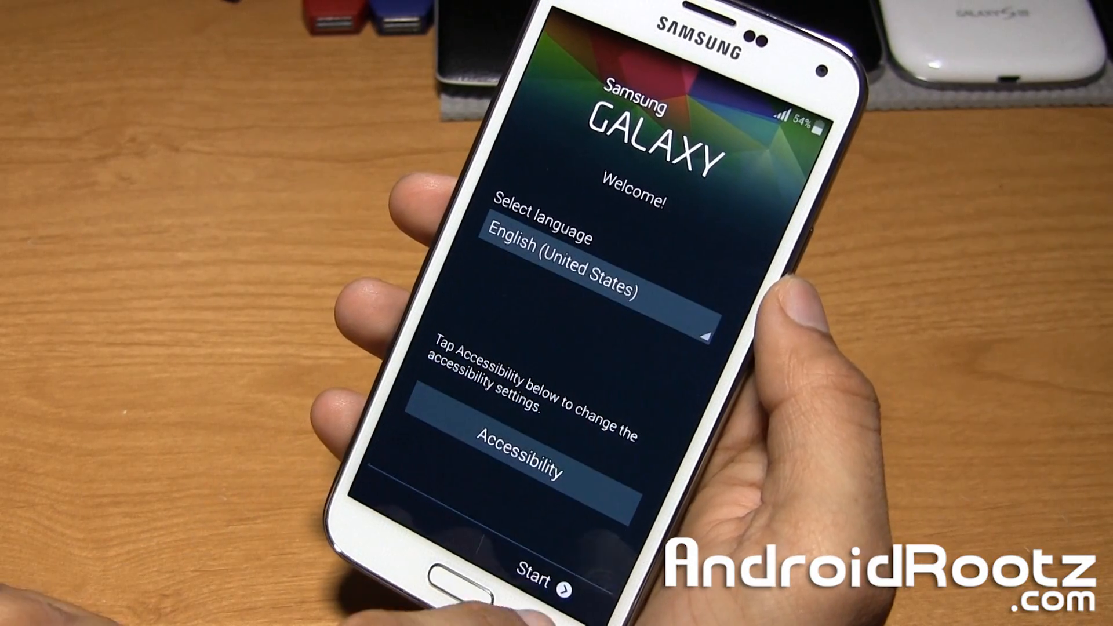
{"action": "left_click", "coordinate": [541, 576]}
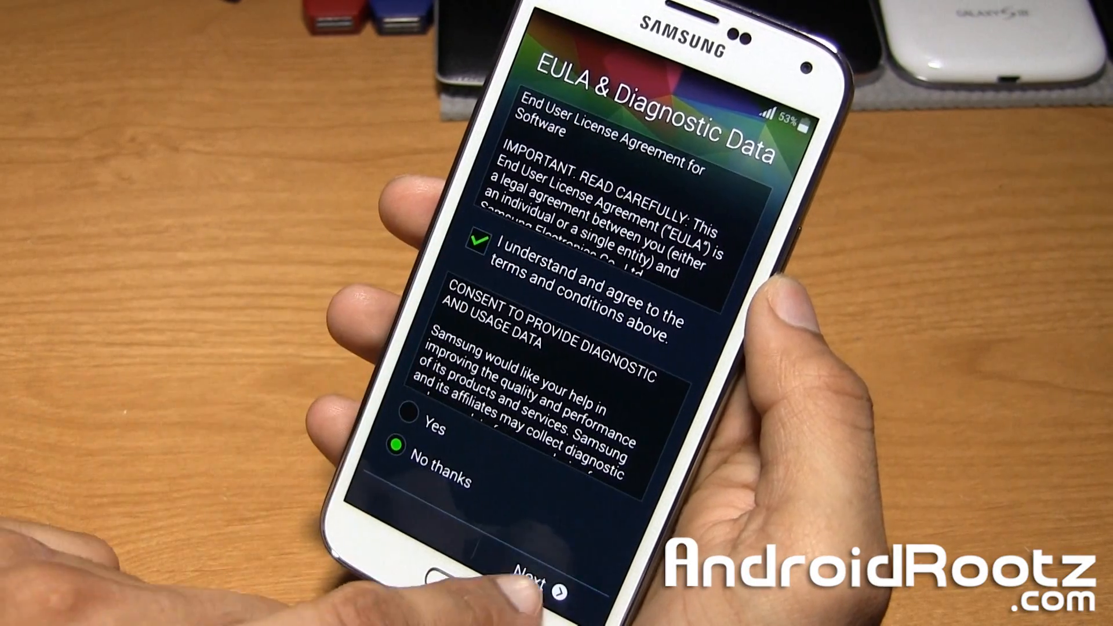
{"action": "left_click", "coordinate": [547, 585]}
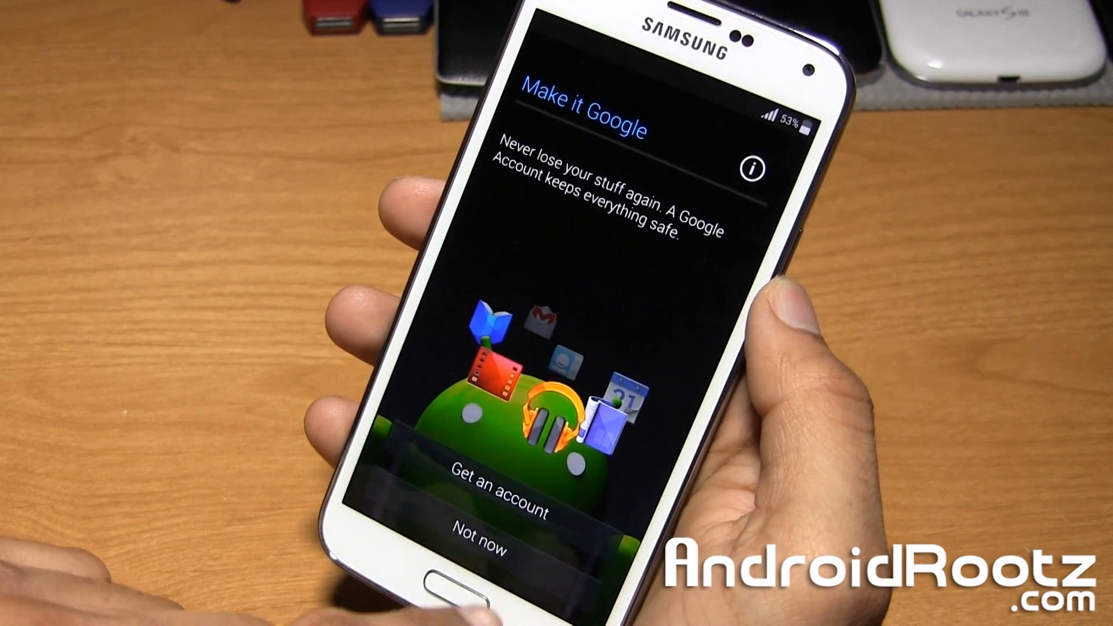
{"action": "left_click", "coordinate": [483, 553]}
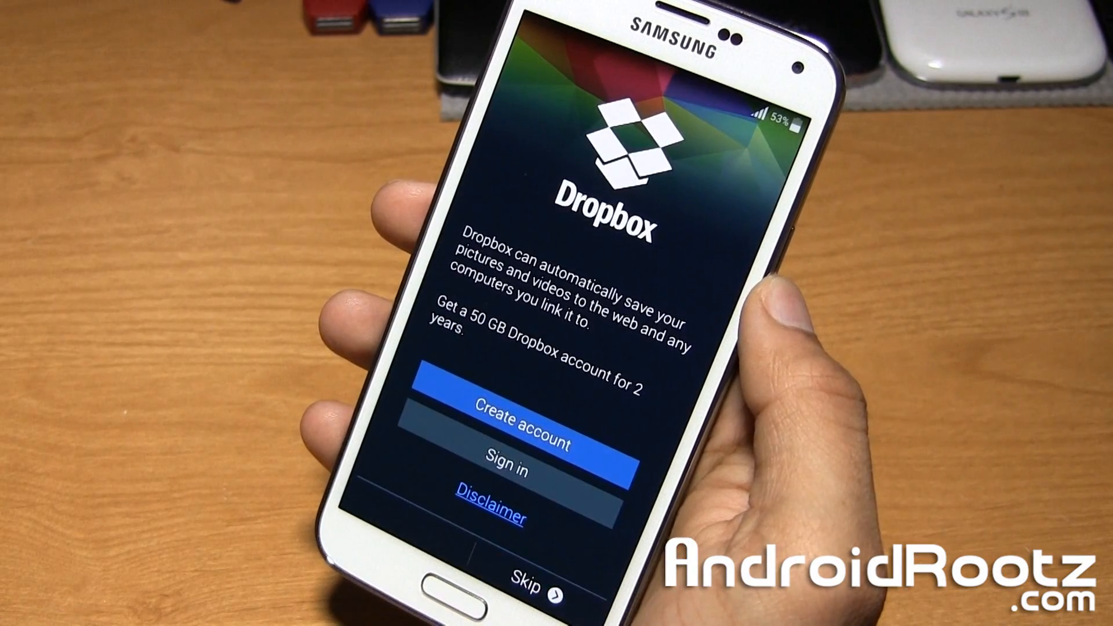
{"action": "left_click", "coordinate": [518, 569]}
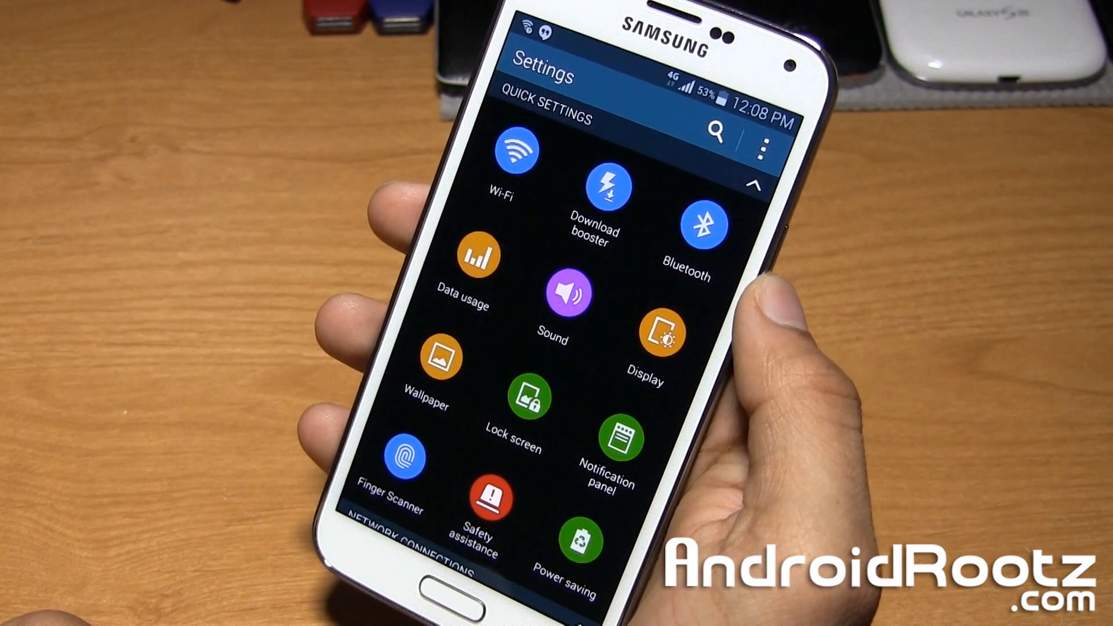
Step: Open About device in Settings to show Android 4.4.2 and the AllianceROM build
{"action": "scroll", "scroll_direction": "down", "scroll_amount": 3}
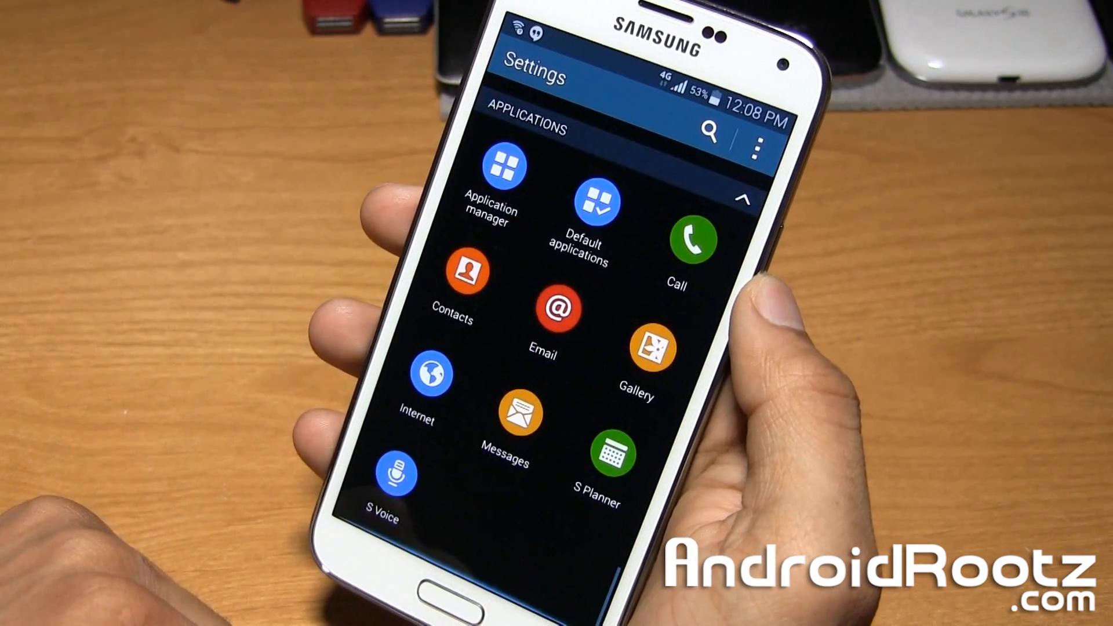
{"action": "scroll", "scroll_direction": "down", "scroll_amount": 3}
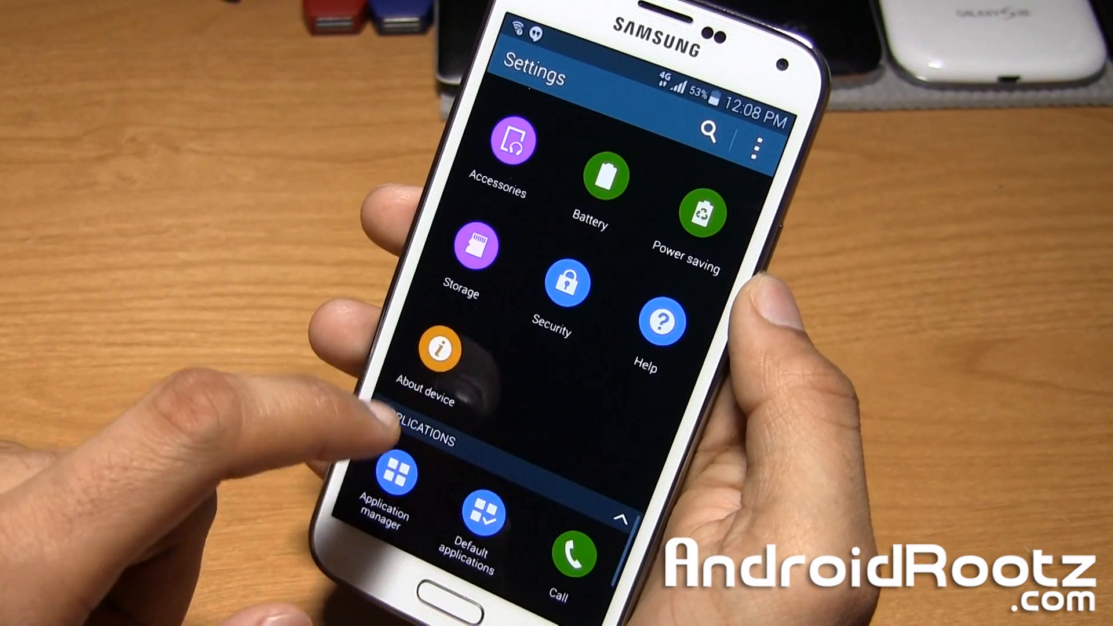
{"action": "left_click", "coordinate": [427, 348]}
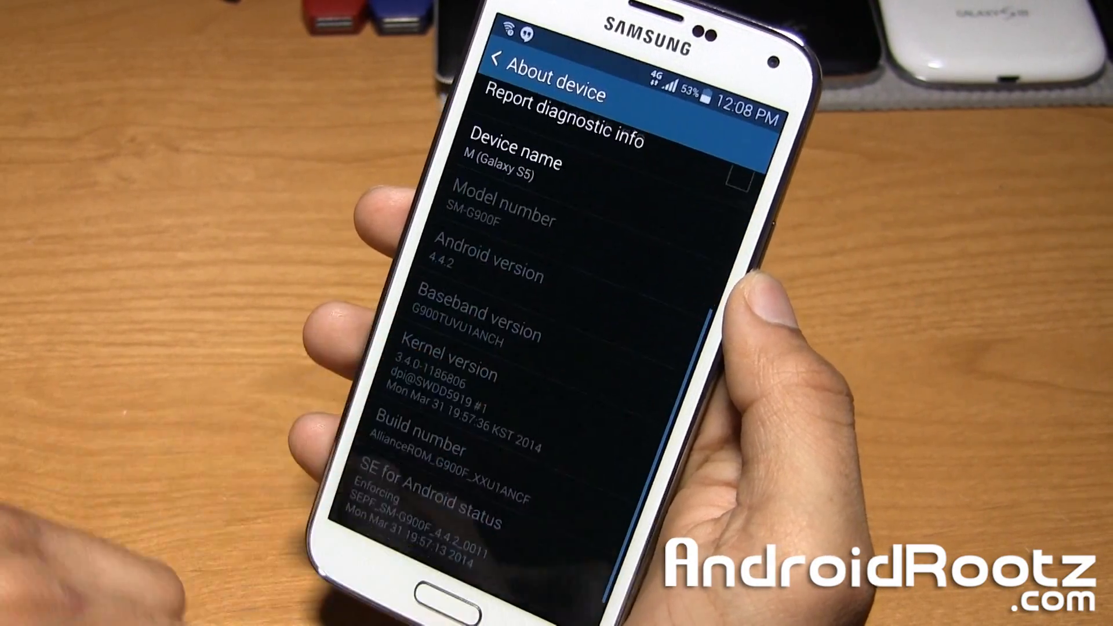